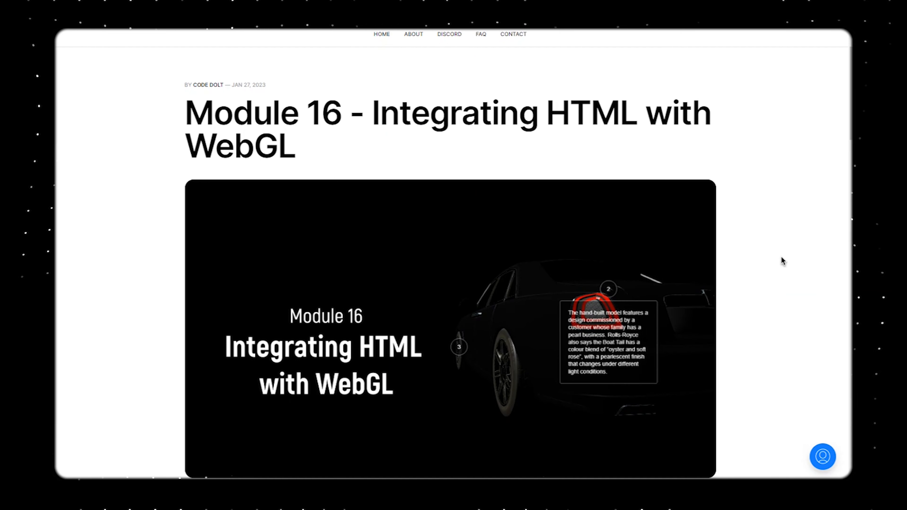
- Expand Sketchfab_model and its child node in the Outliner to show RootNode
{"action": "scroll", "scroll_direction": "down", "scroll_amount": 3}
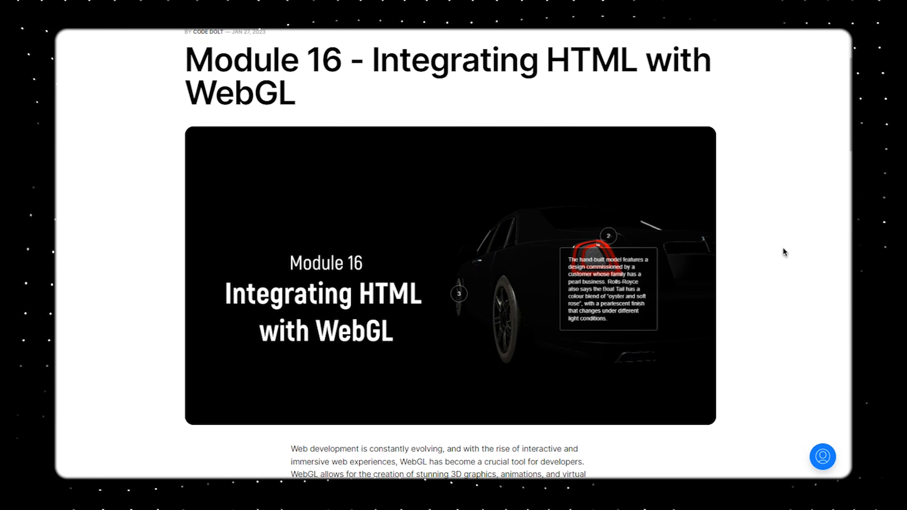
{"action": "scroll", "scroll_direction": "down", "scroll_amount": 3}
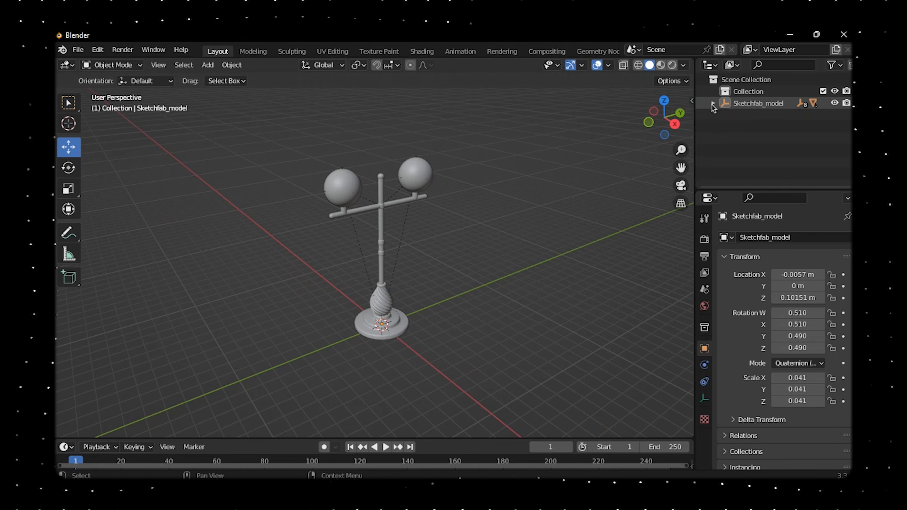
{"action": "left_click", "coordinate": [714, 104]}
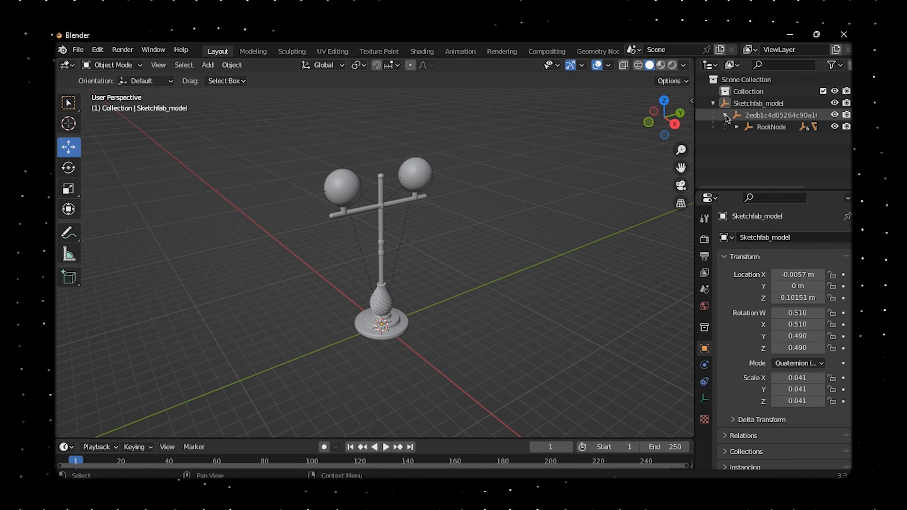
{"action": "left_click", "coordinate": [725, 117]}
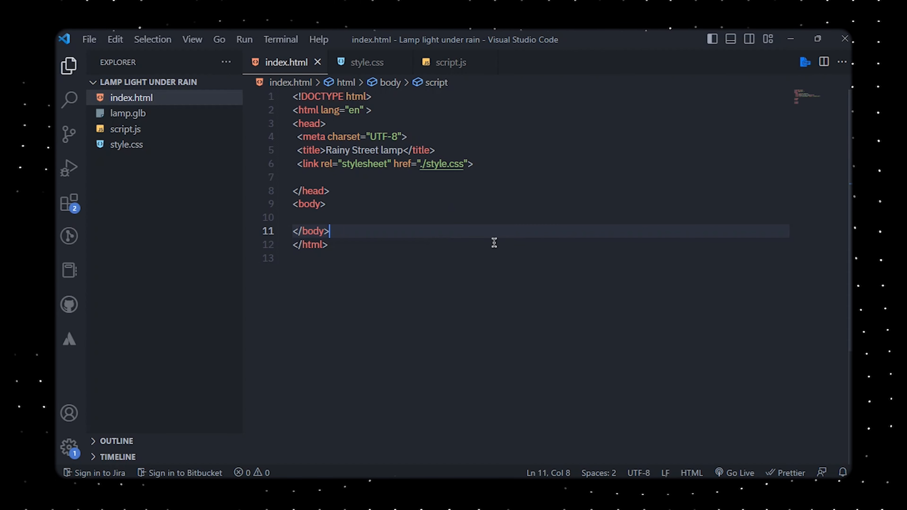
{"action": "mouse_move", "coordinate": [553, 287]}
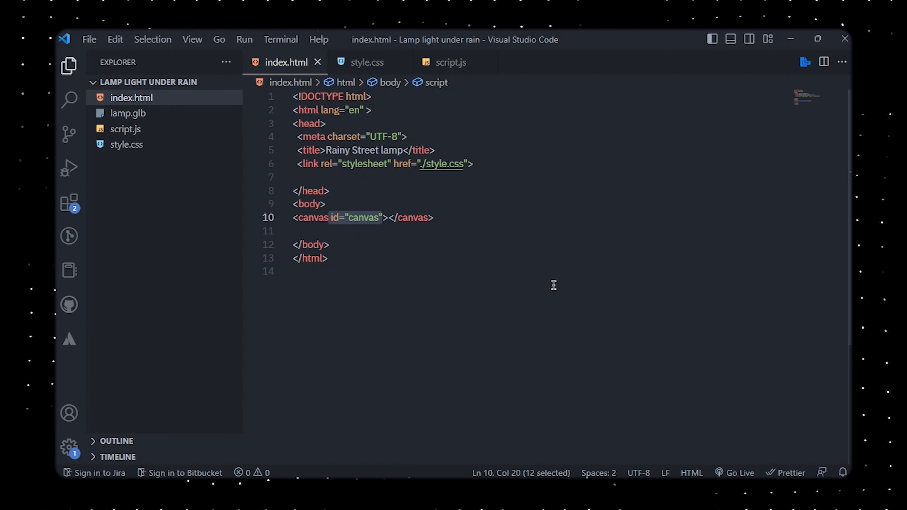
- Add the es-module-shims script and the type="module" script.js tag to index.html
{"action": "type", "text": "<script async src=\"https://ga.jspm.io/npm:es-module-shims@1.6.2/dist/es-module-shims.js\"></script>"}
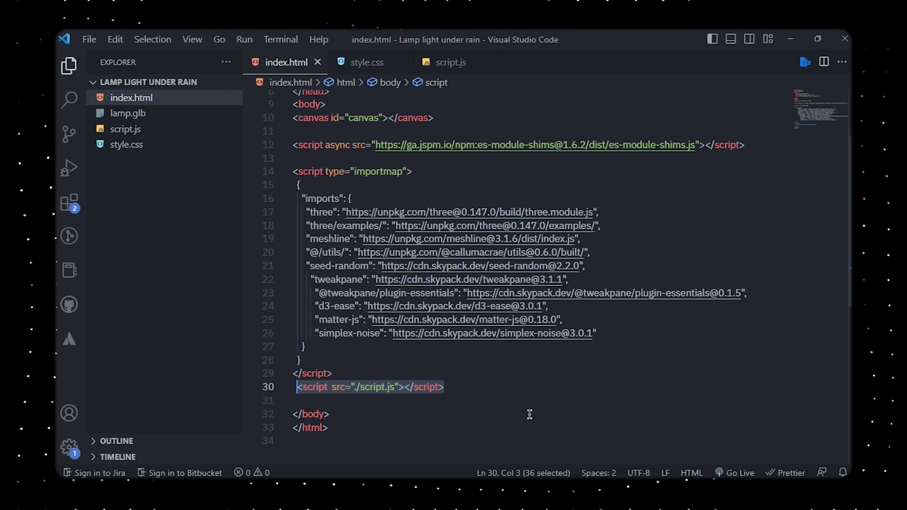
{"action": "type", "text": "type=\"module\""}
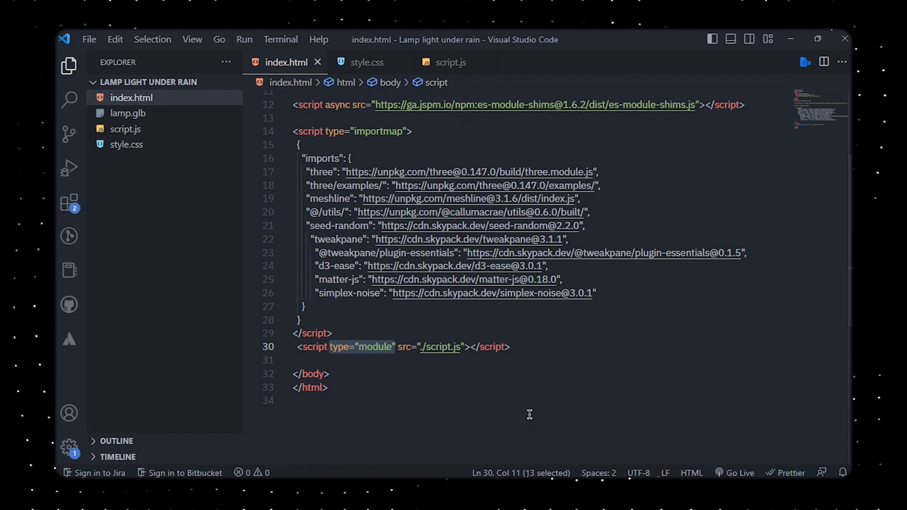
{"action": "left_click", "coordinate": [366, 63]}
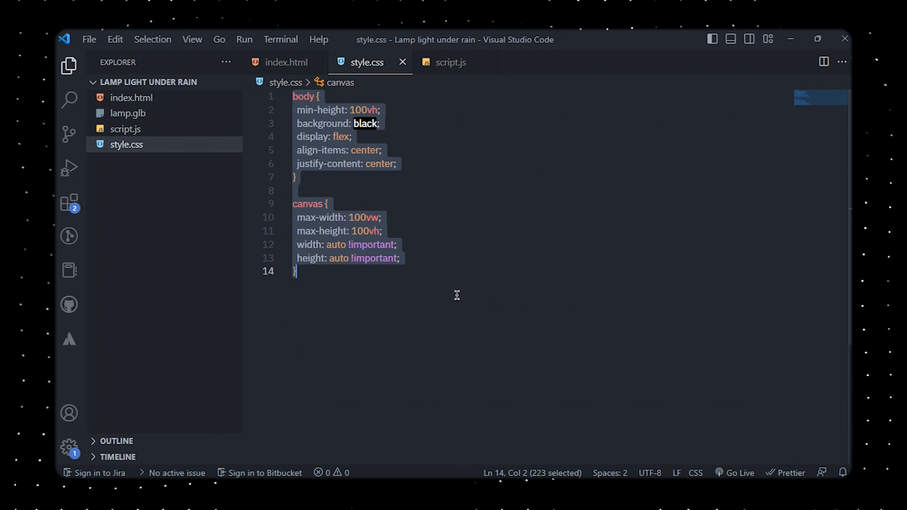
- Leave style.css with its body and canvas rules and move to the empty script.js
{"action": "left_click", "coordinate": [450, 62]}
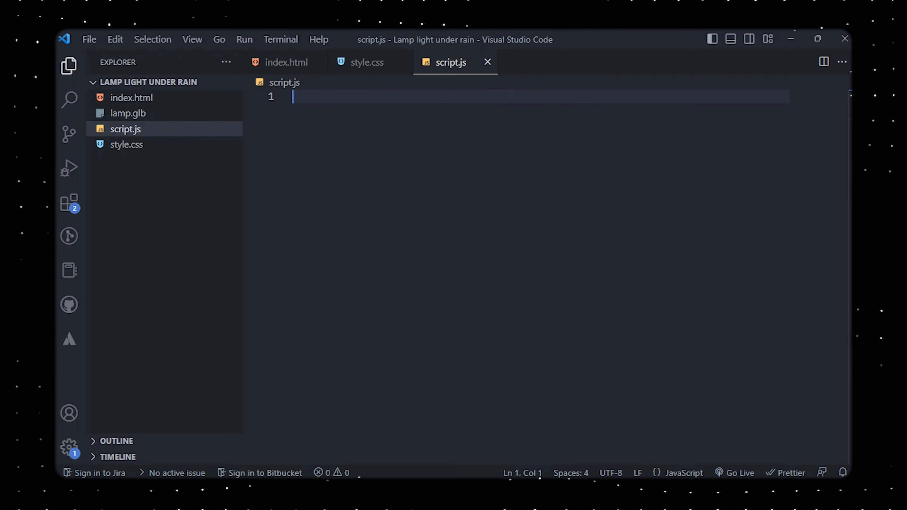
- Write the SimplexNoise import and const glsl = String.raw at the top of script.js
{"action": "type", "text": "import SimplexNoise from 'simplex-noise';"}
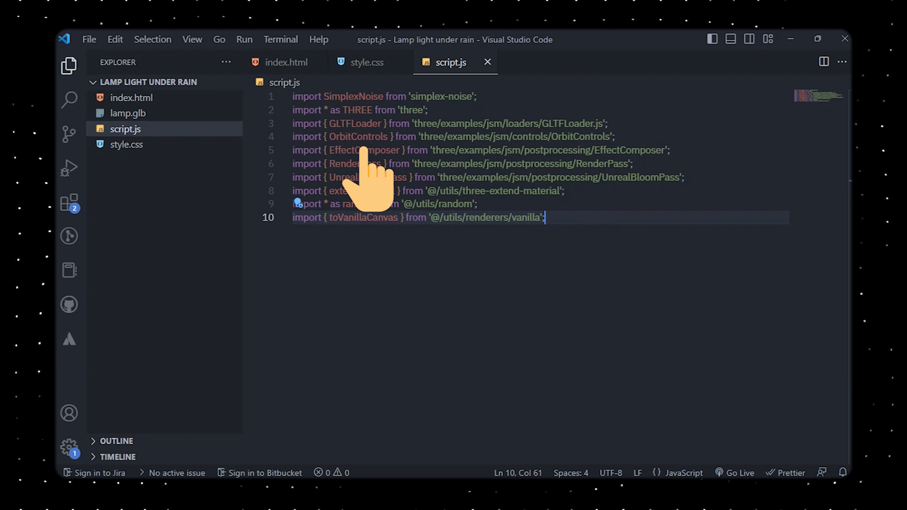
{"action": "mouse_move", "coordinate": [367, 170]}
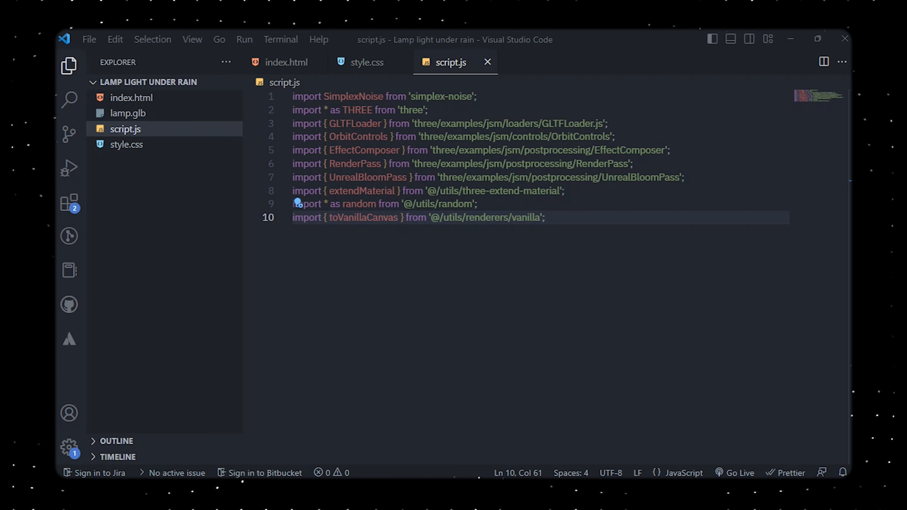
{"action": "type", "text": "const glsl = String.raw;"}
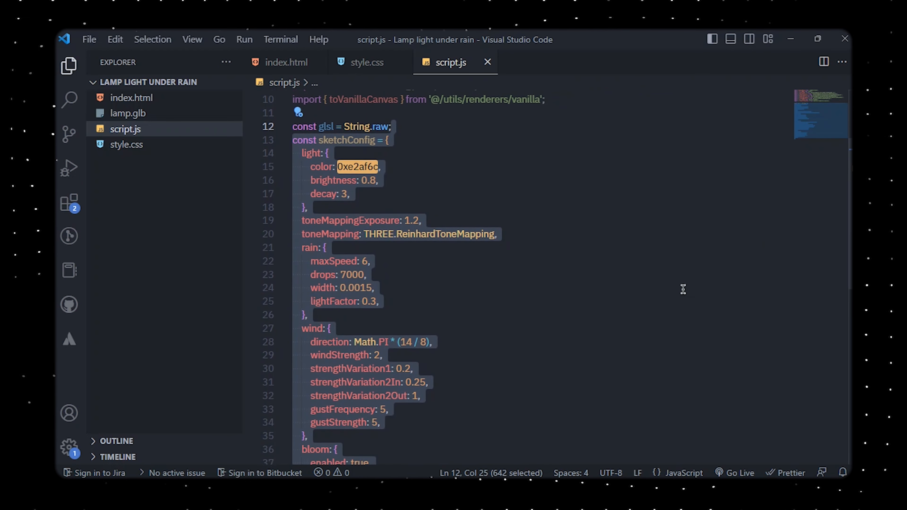
{"action": "scroll", "scroll_direction": "down", "scroll_amount": 3}
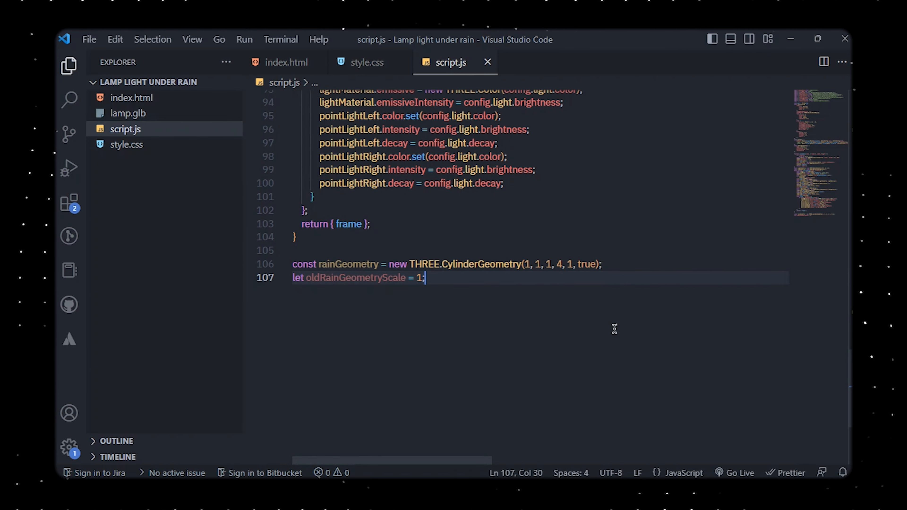
- Define the rain material with class: THREE.ShaderMaterial and add the initRain instanced mesh code
{"action": "key", "text": "Enter"}
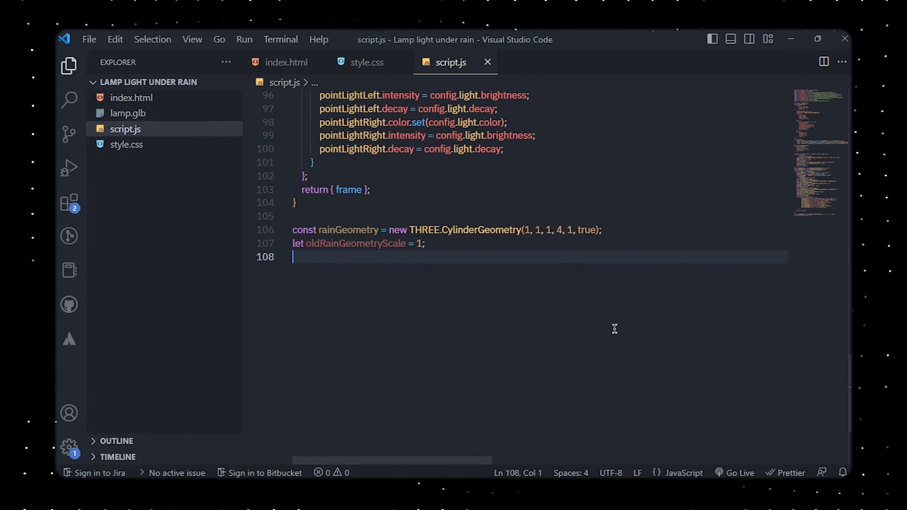
{"action": "mouse_move", "coordinate": [572, 274]}
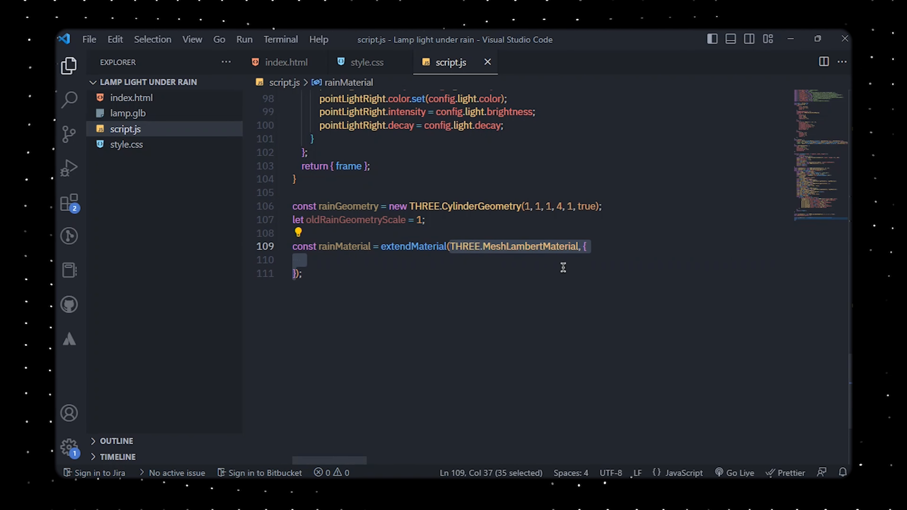
{"action": "type", "text": "class: THREE.ShaderMaterial,"}
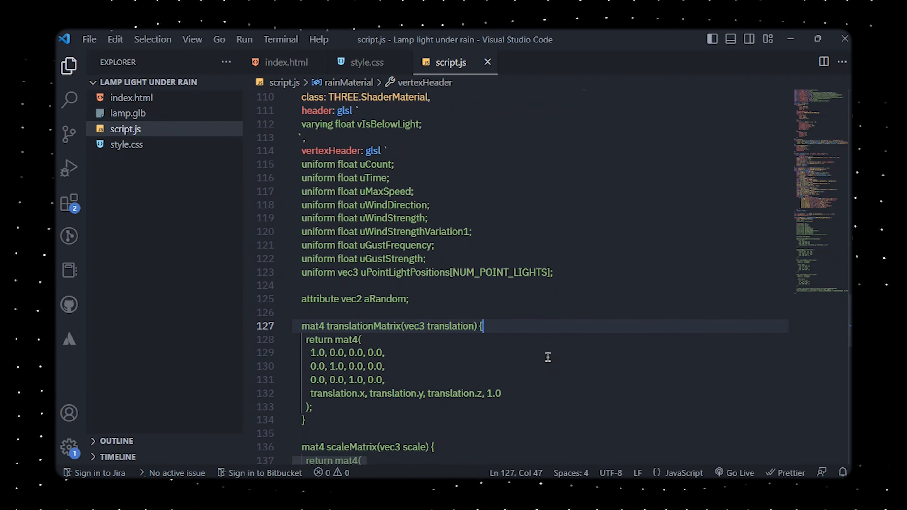
{"action": "scroll", "scroll_direction": "down", "scroll_amount": 3}
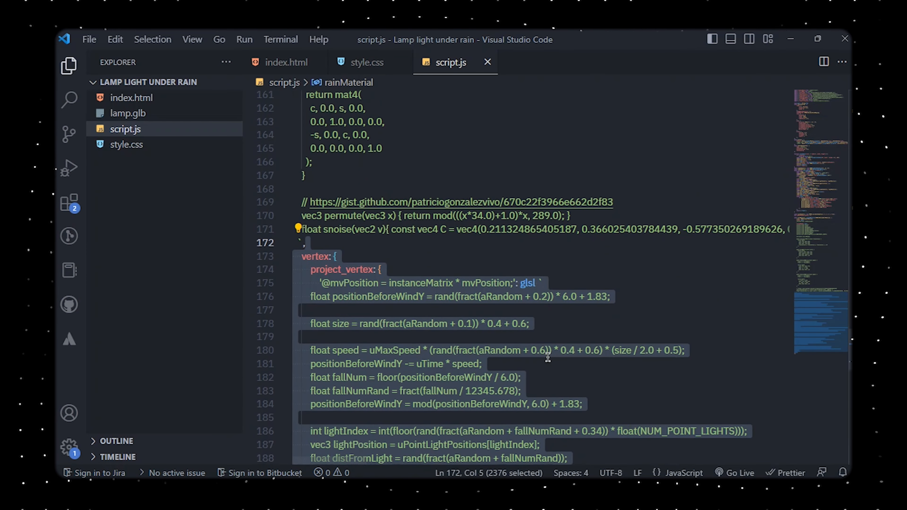
{"action": "scroll", "scroll_direction": "down", "scroll_amount": 3}
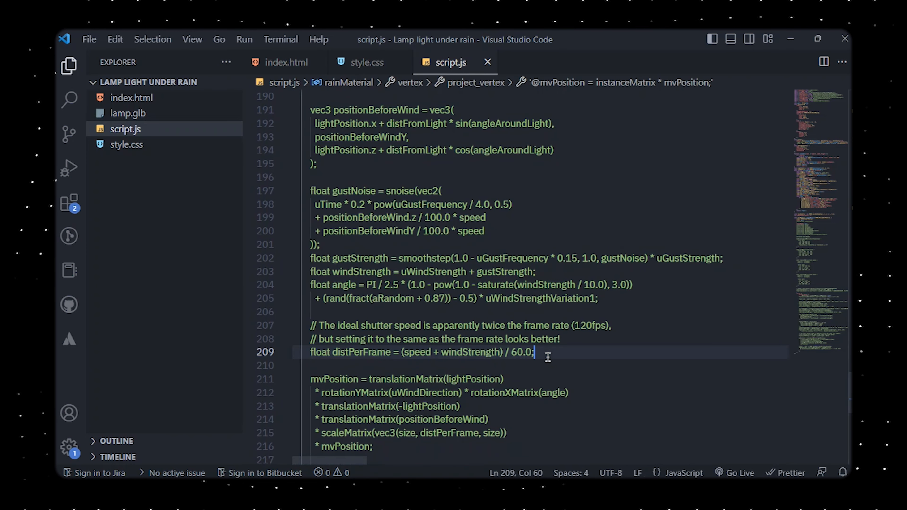
{"action": "scroll", "scroll_direction": "down", "scroll_amount": 3}
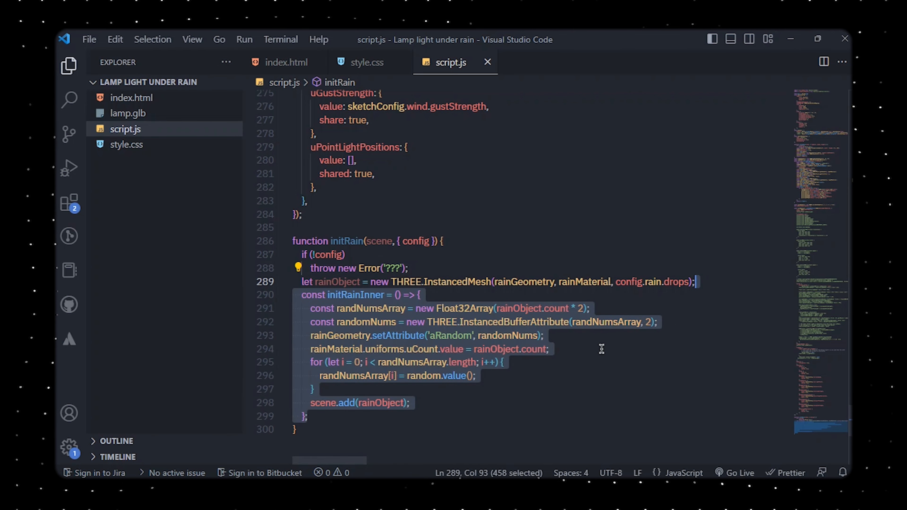
- Review the initRain frame callback updating wind and point-light uniforms
{"action": "scroll", "scroll_direction": "down", "scroll_amount": 3}
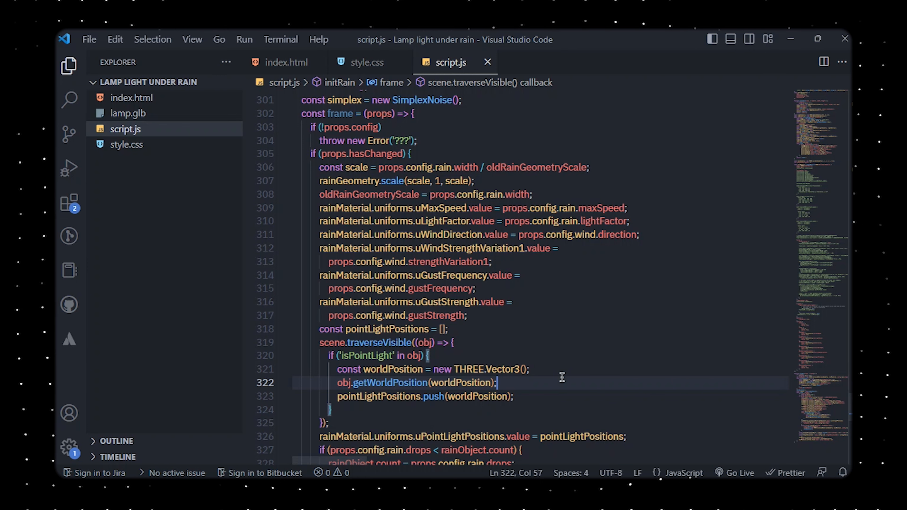
{"action": "scroll", "scroll_direction": "down", "scroll_amount": 3}
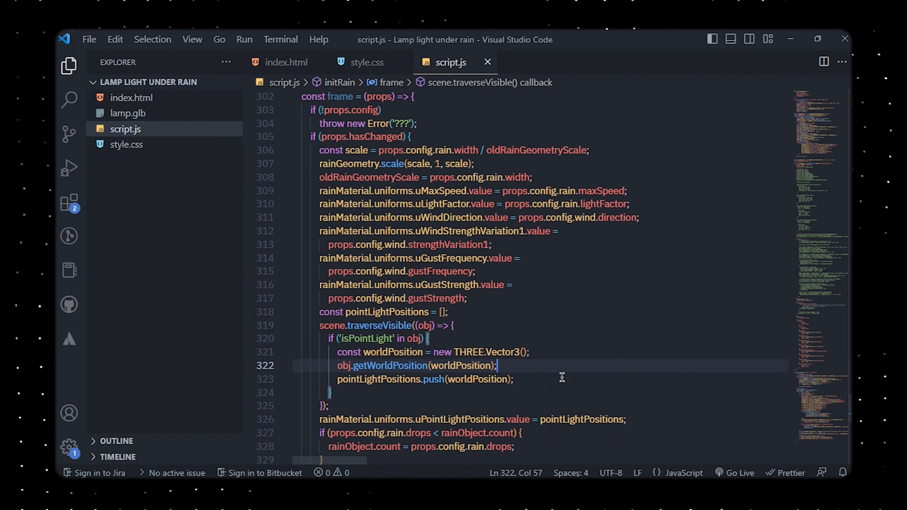
{"action": "scroll", "scroll_direction": "down", "scroll_amount": 3}
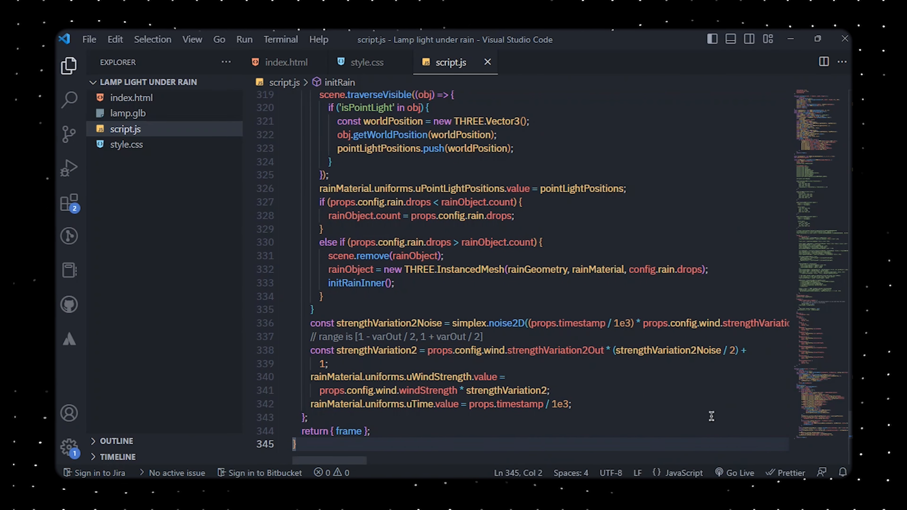
{"action": "mouse_move", "coordinate": [706, 420]}
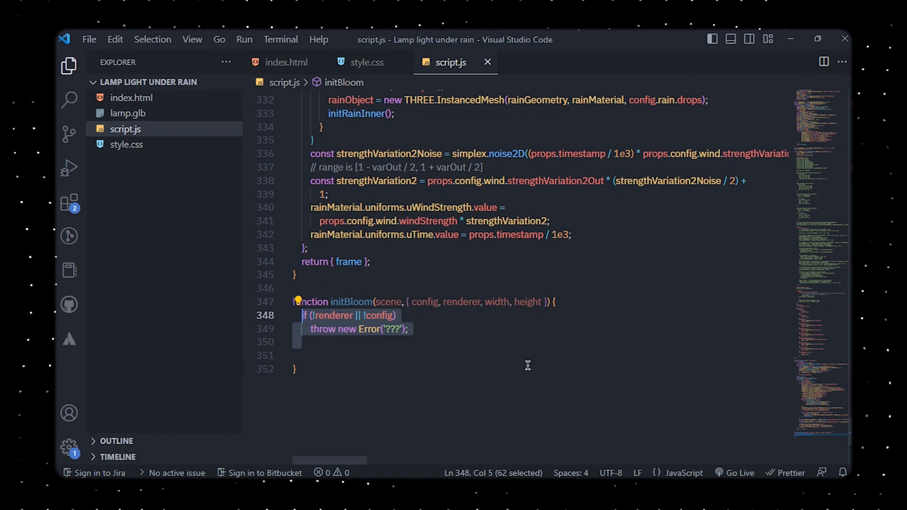
- In initBloom, enable physicallyCorrectLights and fetch the scene camera by isCamera
{"action": "left_click", "coordinate": [297, 369]}
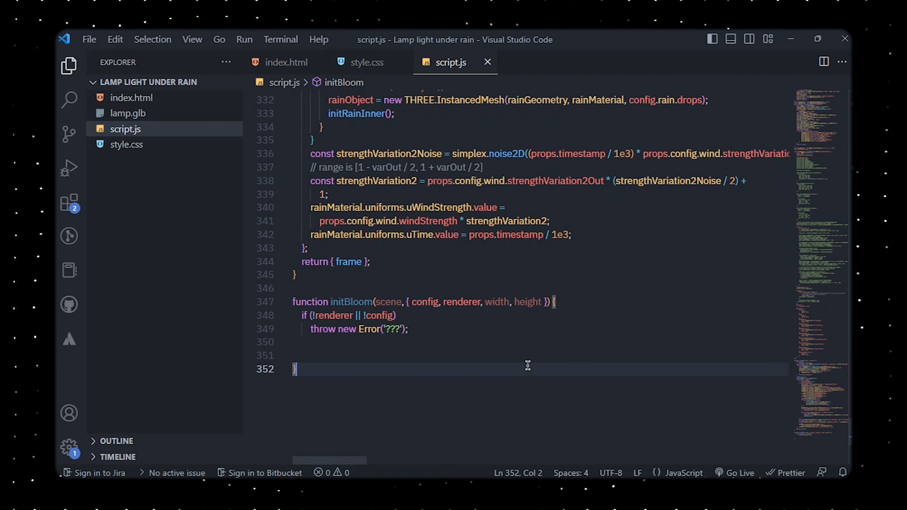
{"action": "mouse_move", "coordinate": [552, 363]}
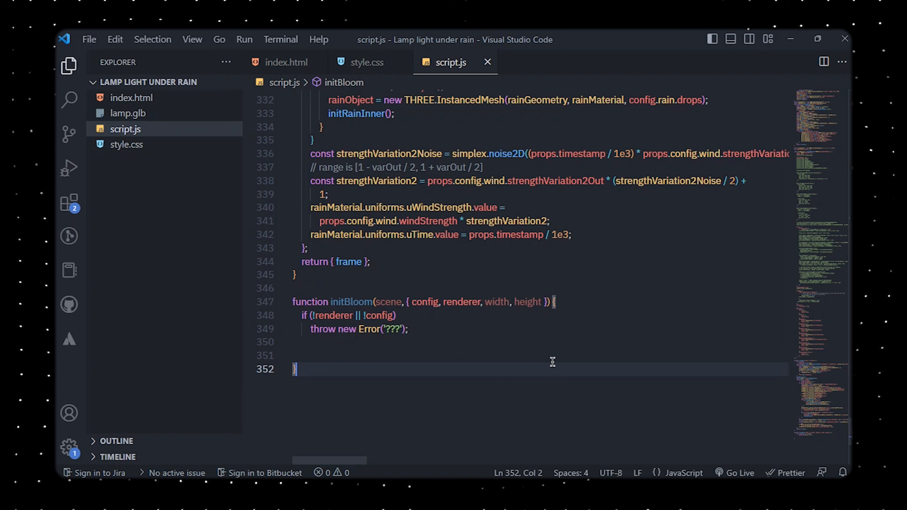
{"action": "type", "text": "renderer.physicallyCorrectLights = true;"}
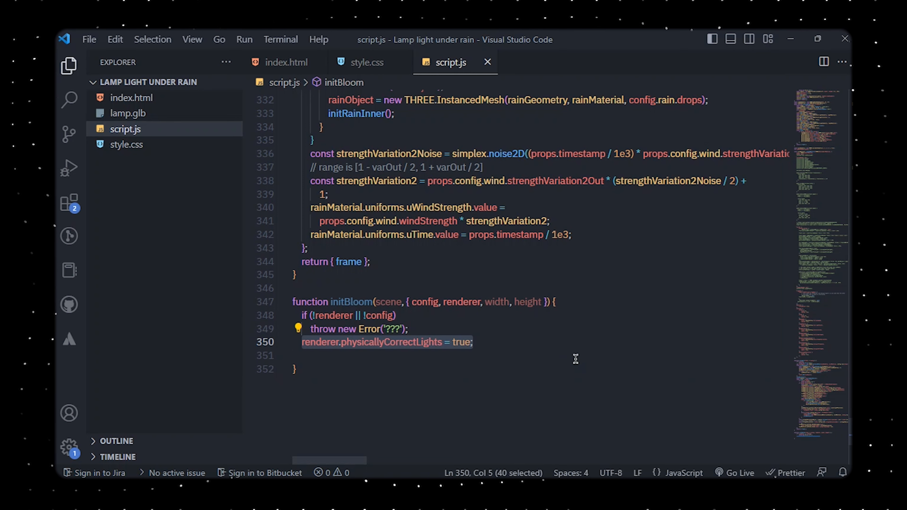
{"action": "type", "text": "const camera = scene.getObjectByProperty('isCamera', true);"}
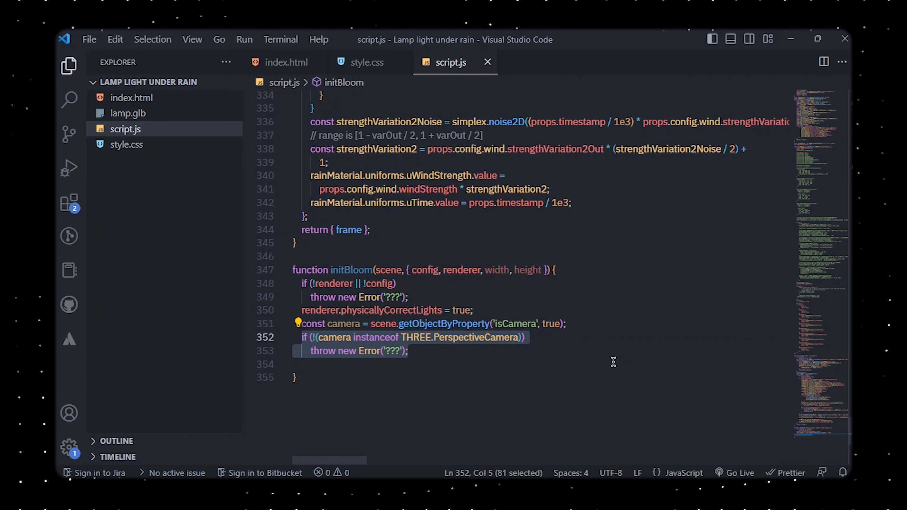
{"action": "scroll", "scroll_direction": "down", "scroll_amount": 3}
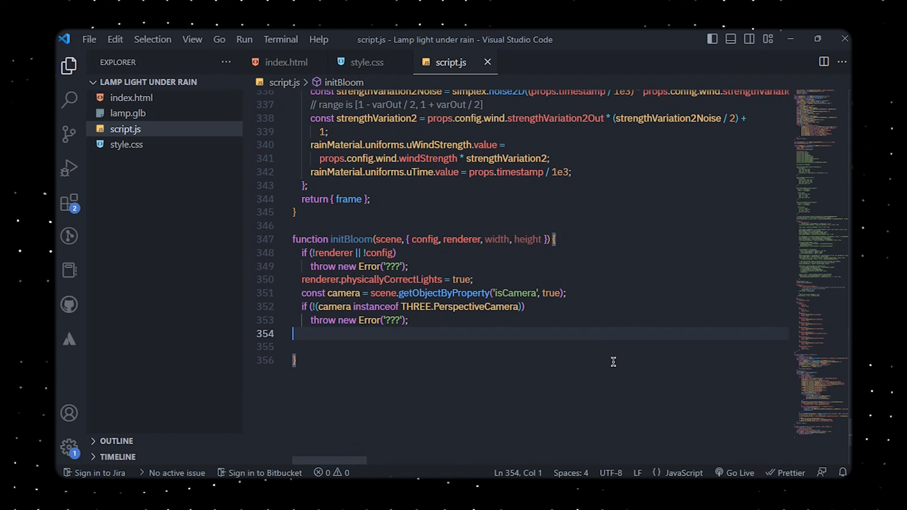
- Create the RenderPass from scene and camera and place the bloom frame update
{"action": "type", "text": "const renderPass = new RenderPass(scene, camera);"}
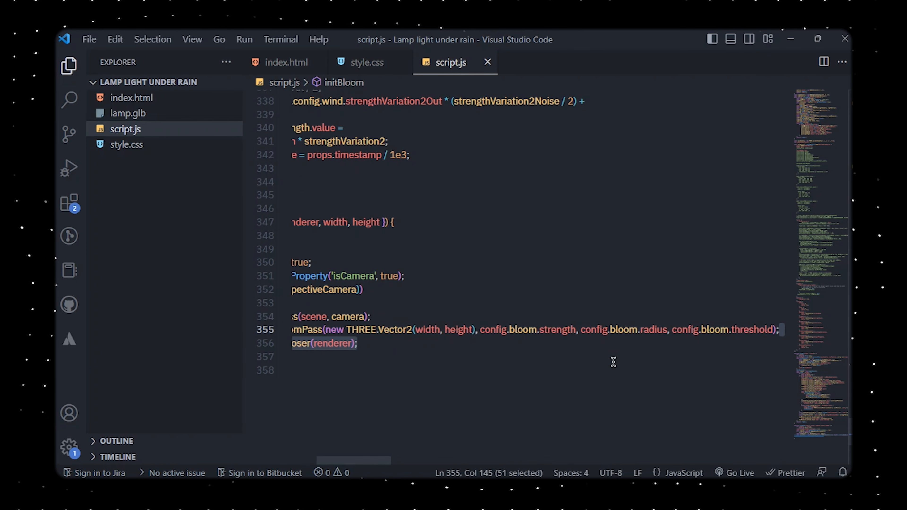
{"action": "scroll", "scroll_direction": "left", "scroll_amount": 3}
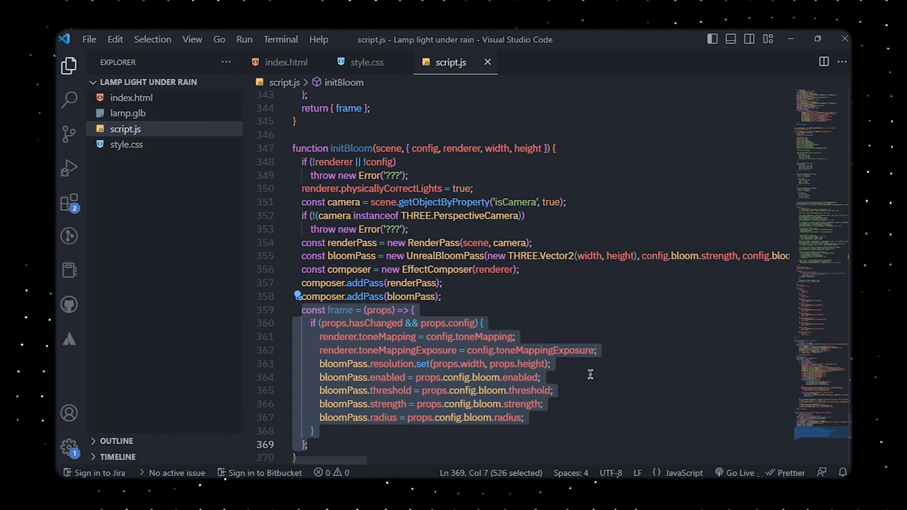
{"action": "scroll", "scroll_direction": "down", "scroll_amount": 3}
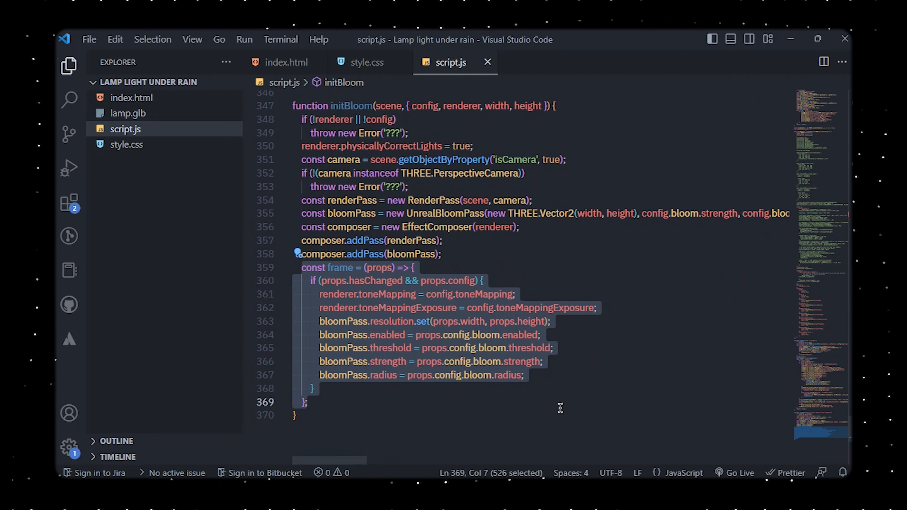
{"action": "left_click", "coordinate": [560, 407]}
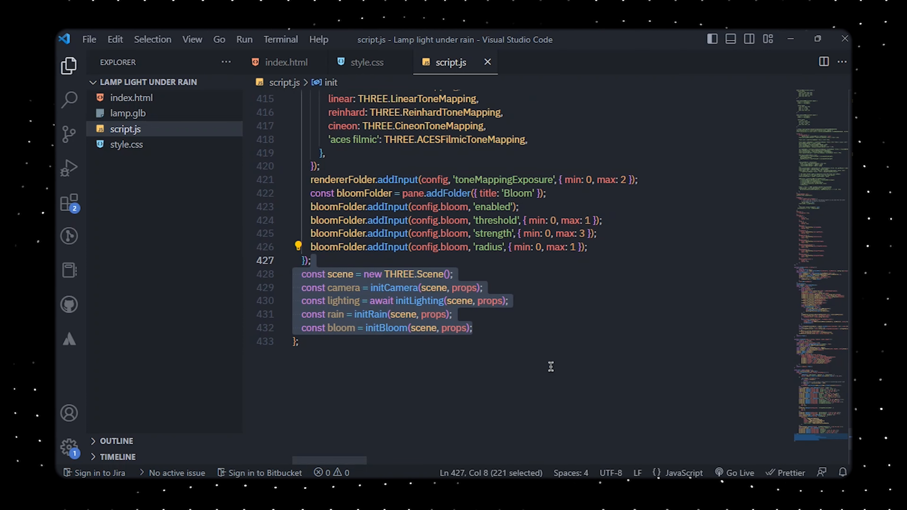
- Scroll the Code Dolt Module 16 article down to its introductory text
{"action": "left_click", "coordinate": [557, 341]}
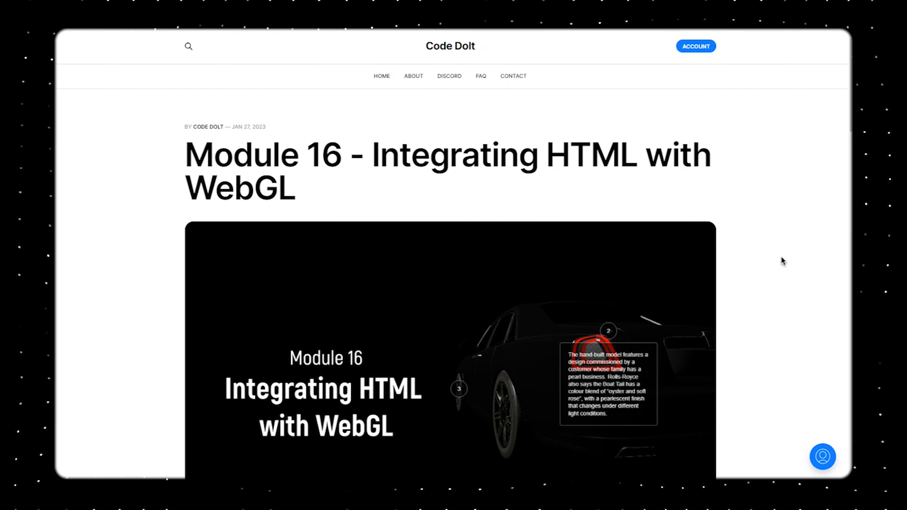
{"action": "scroll", "scroll_direction": "down", "scroll_amount": 3}
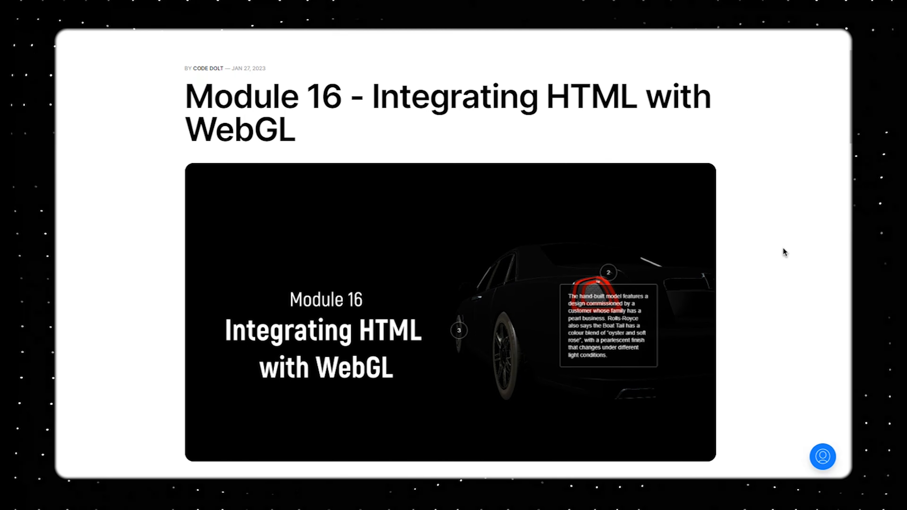
{"action": "scroll", "scroll_direction": "down", "scroll_amount": 3}
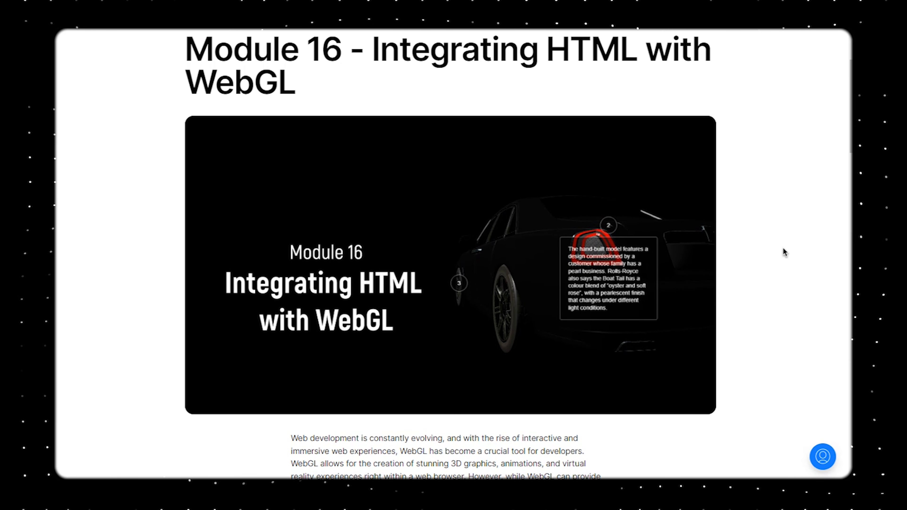